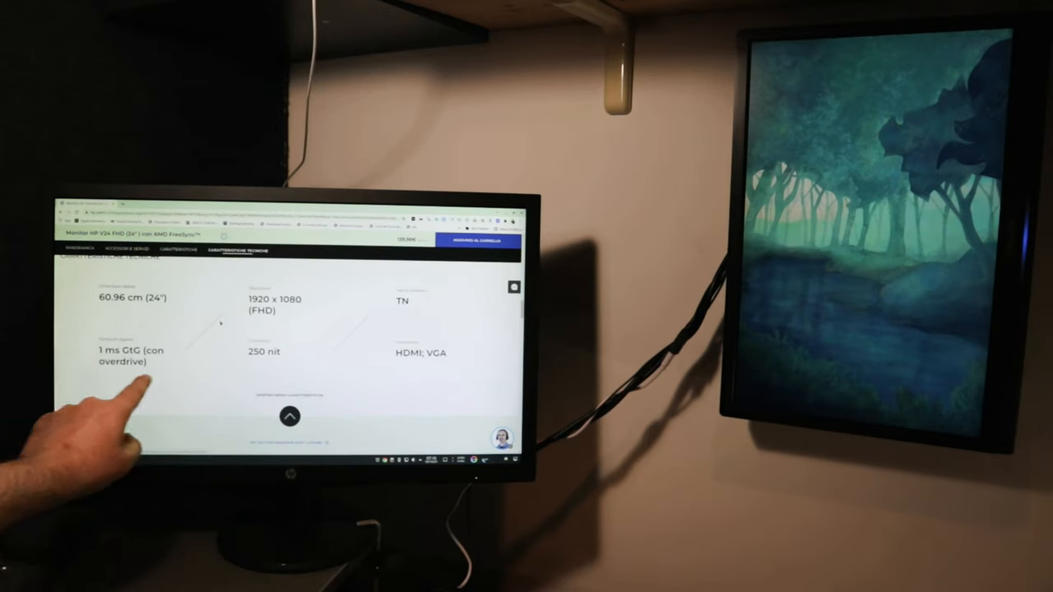
# Scroll down through the on-screen content and select an item from it
pyautogui.scroll(-3)
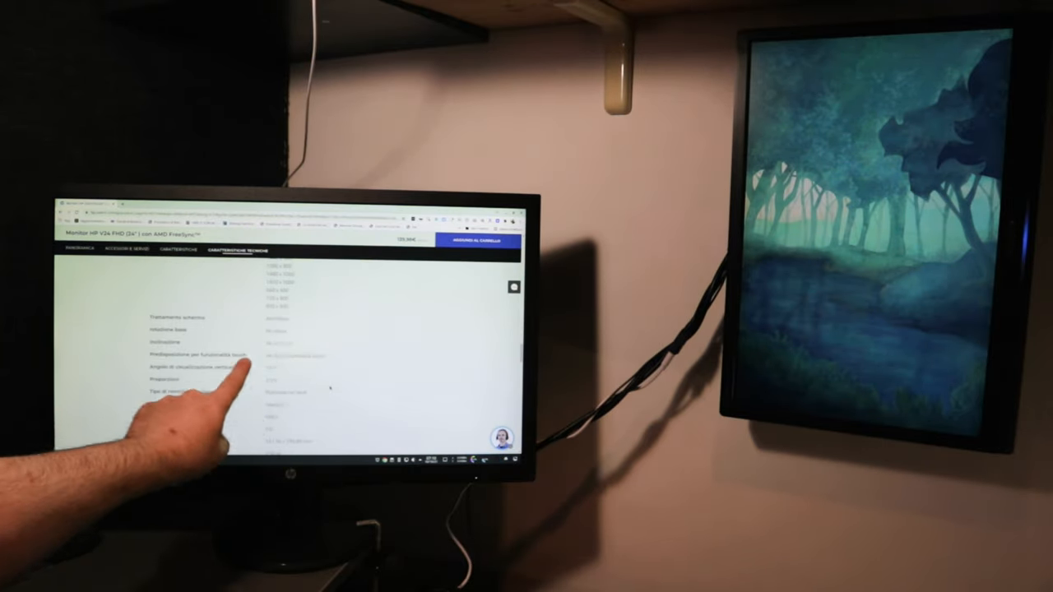
pyautogui.scroll(-3)
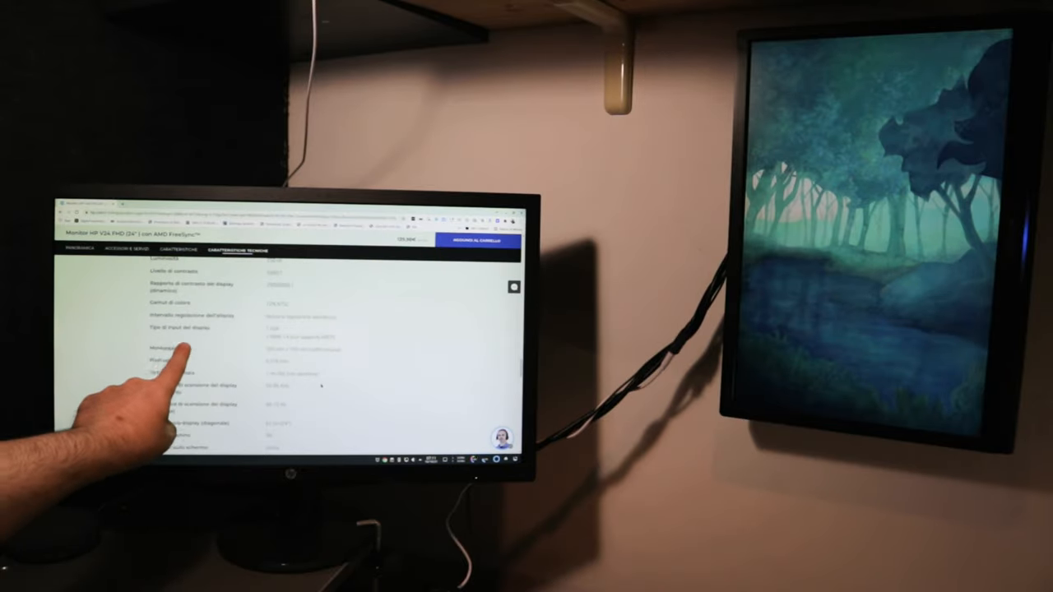
pyautogui.scroll(-3)
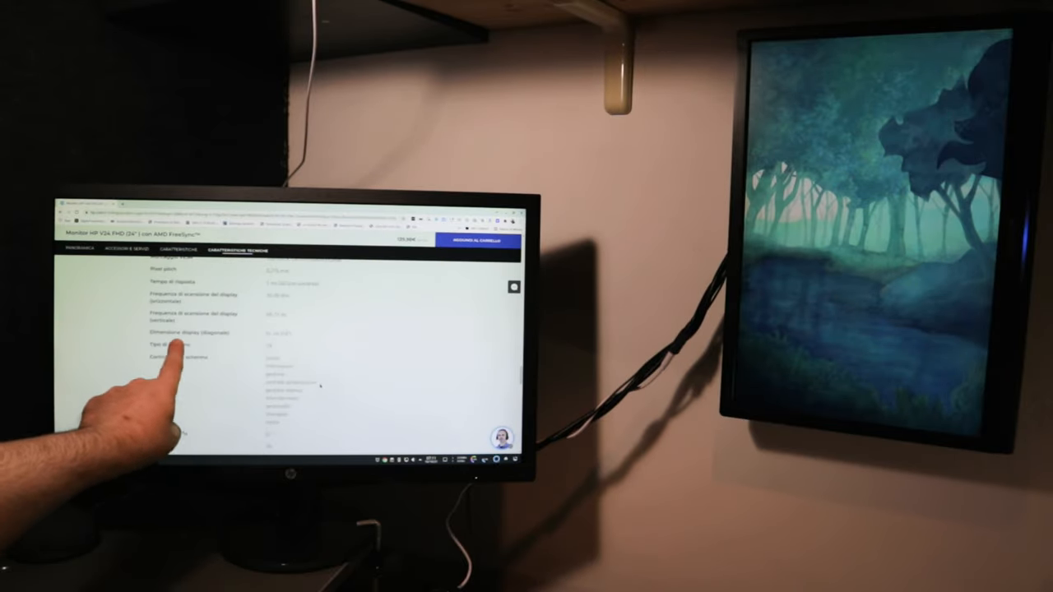
pyautogui.scroll(-3)
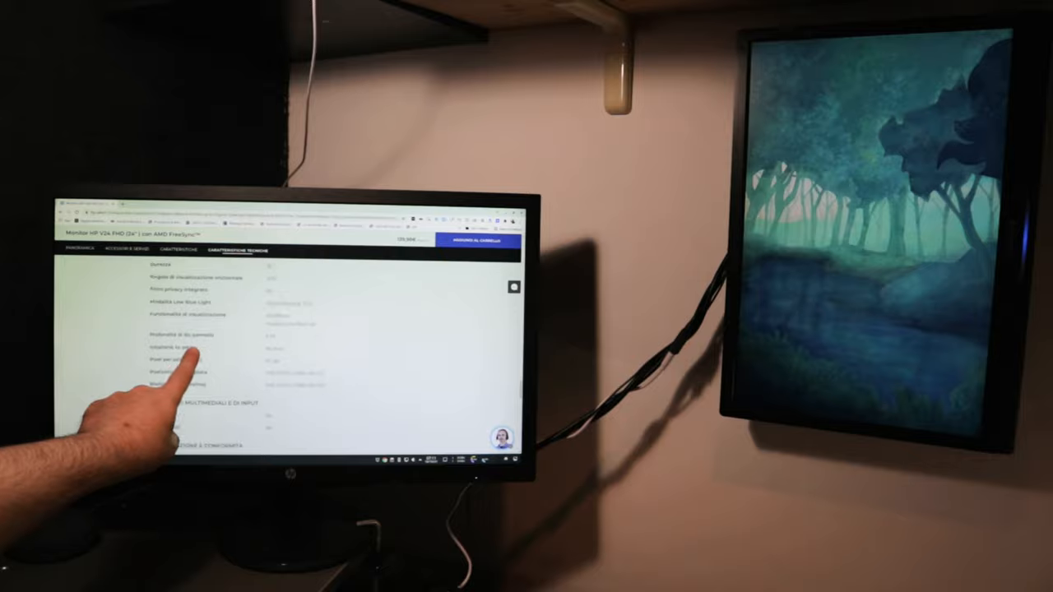
pyautogui.scroll(-3)
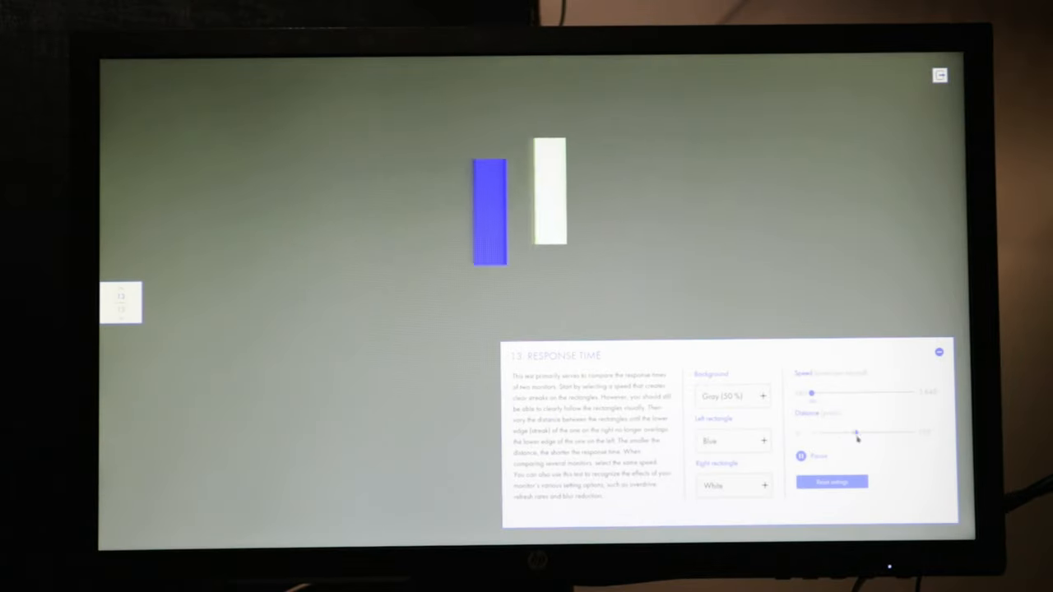
pyautogui.click(732, 395)
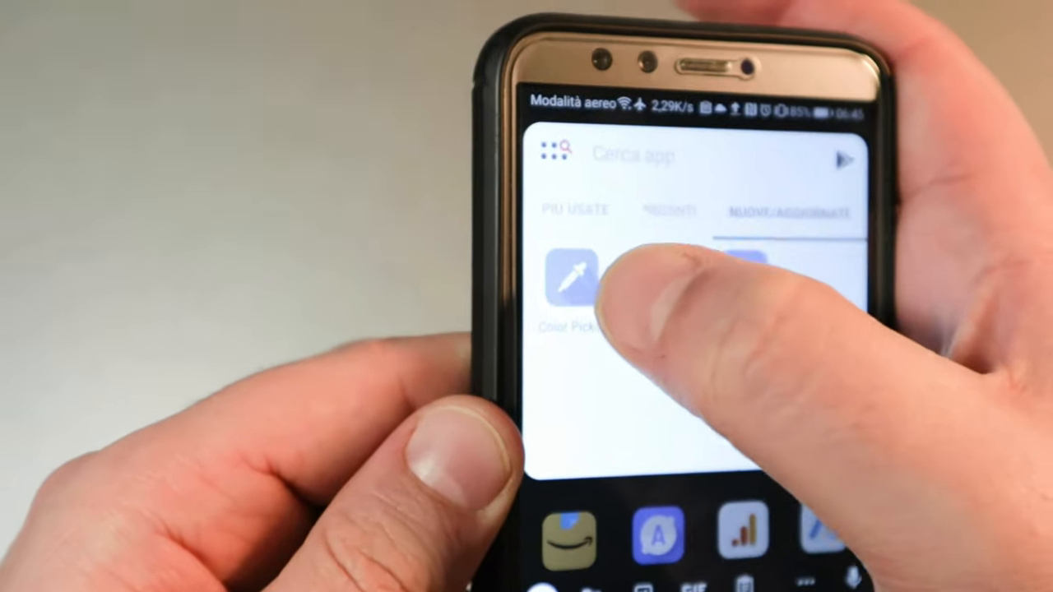
# In the phone Color Picker app, load the coloured pencils photo from the album for sampling
pyautogui.click(576, 283)
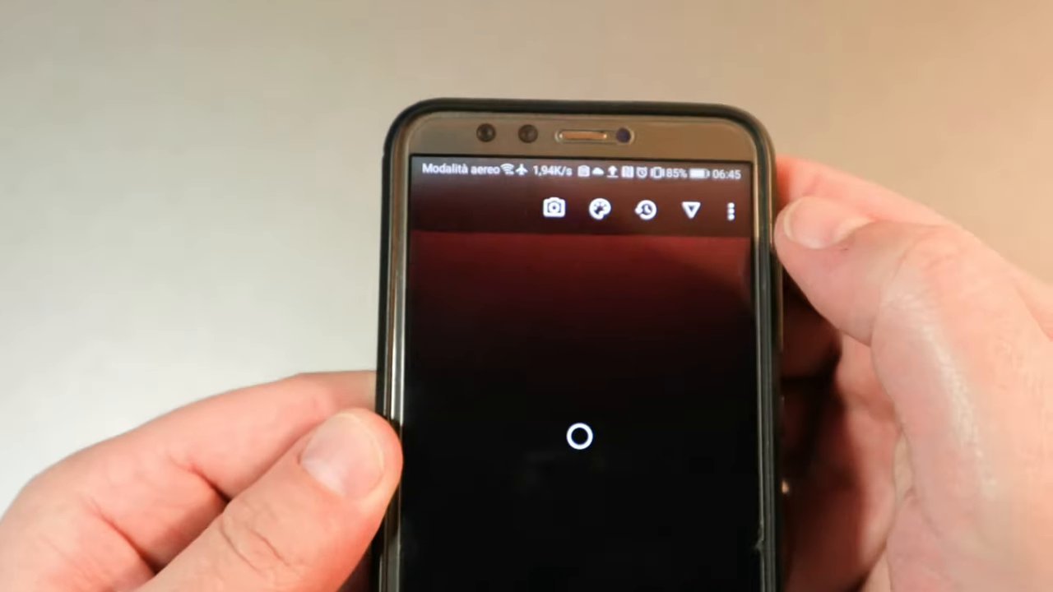
pyautogui.click(731, 211)
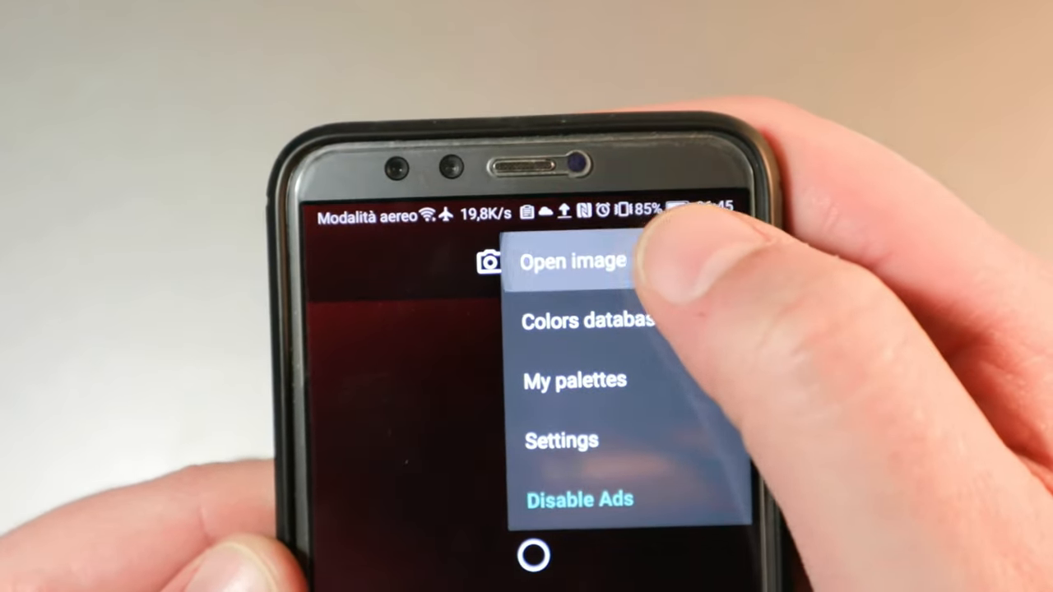
pyautogui.click(572, 260)
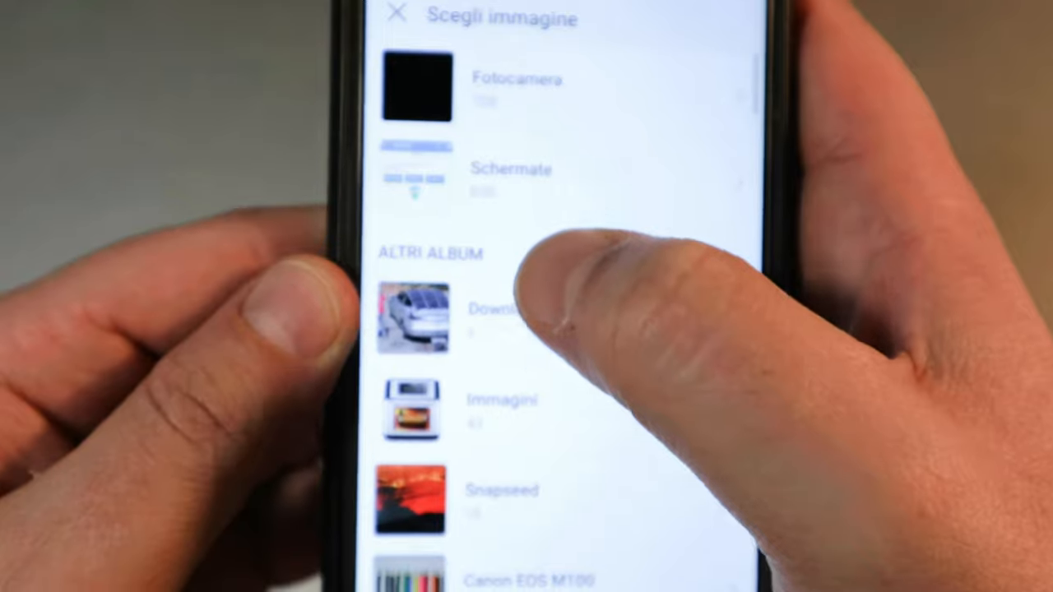
pyautogui.click(502, 584)
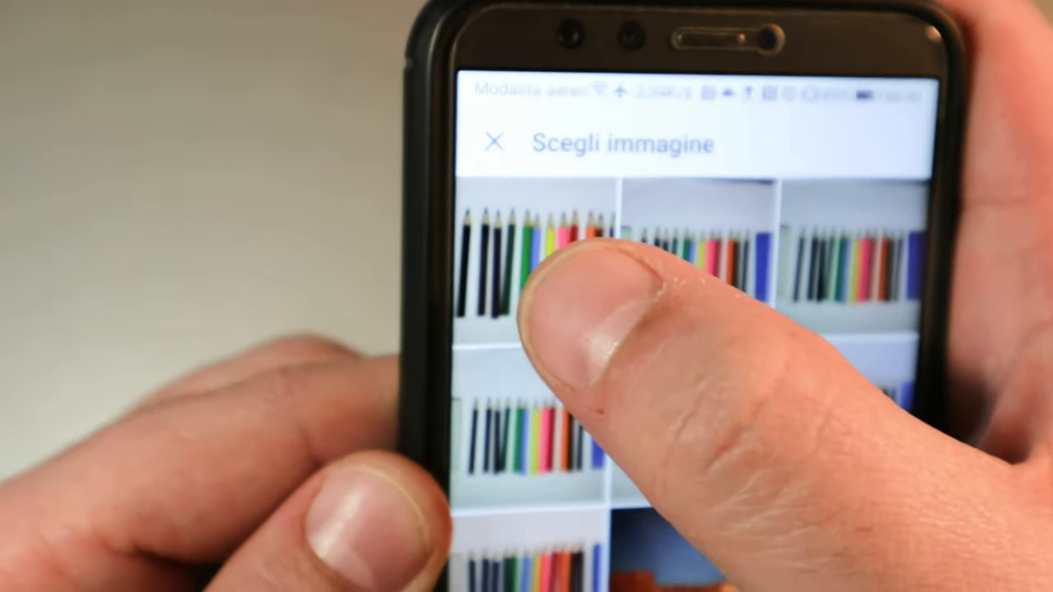
pyautogui.click(568, 279)
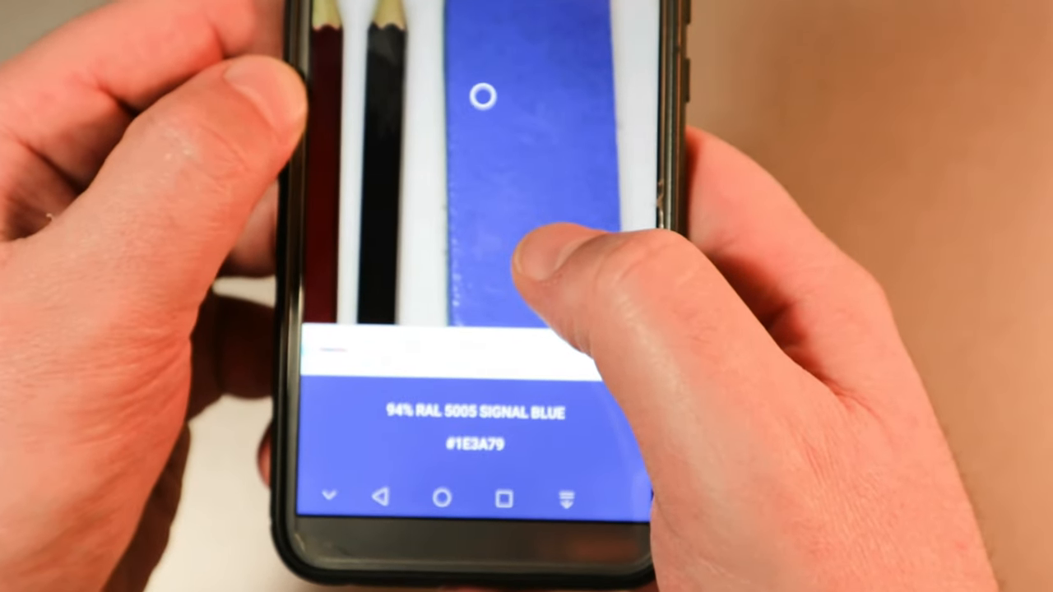
# Review the saved RAL 7034 Yellow grey reading, then select Nessie's Pond with 4 AI karts
pyautogui.click(493, 427)
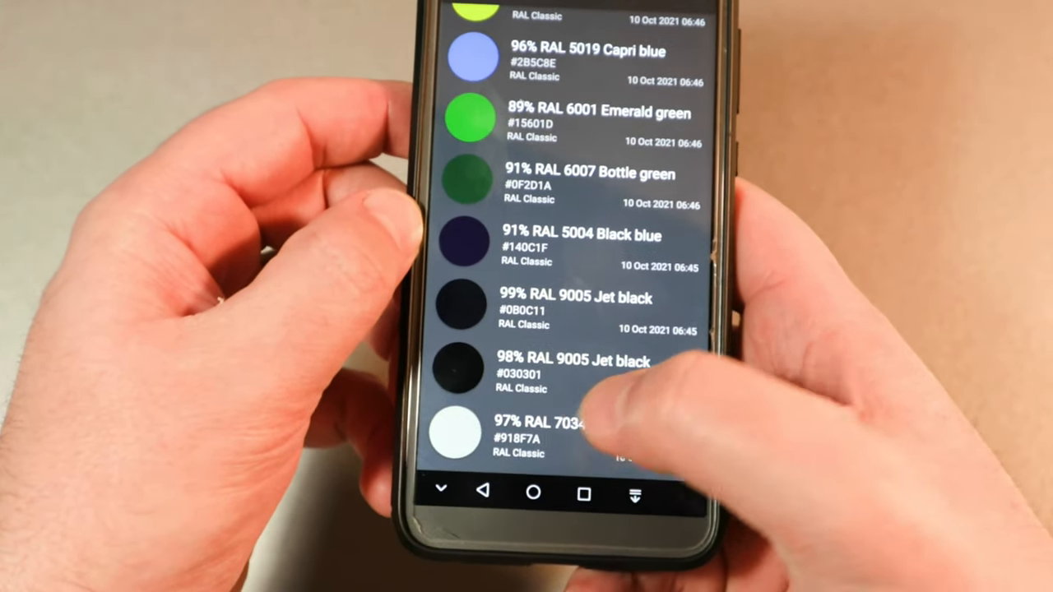
pyautogui.click(543, 431)
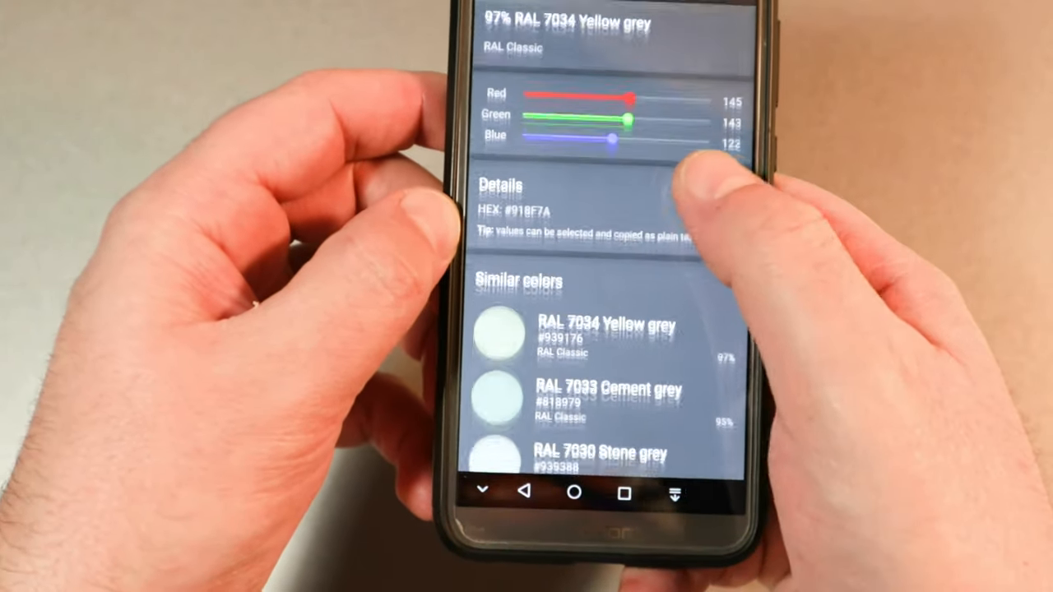
pyautogui.scroll(-3)
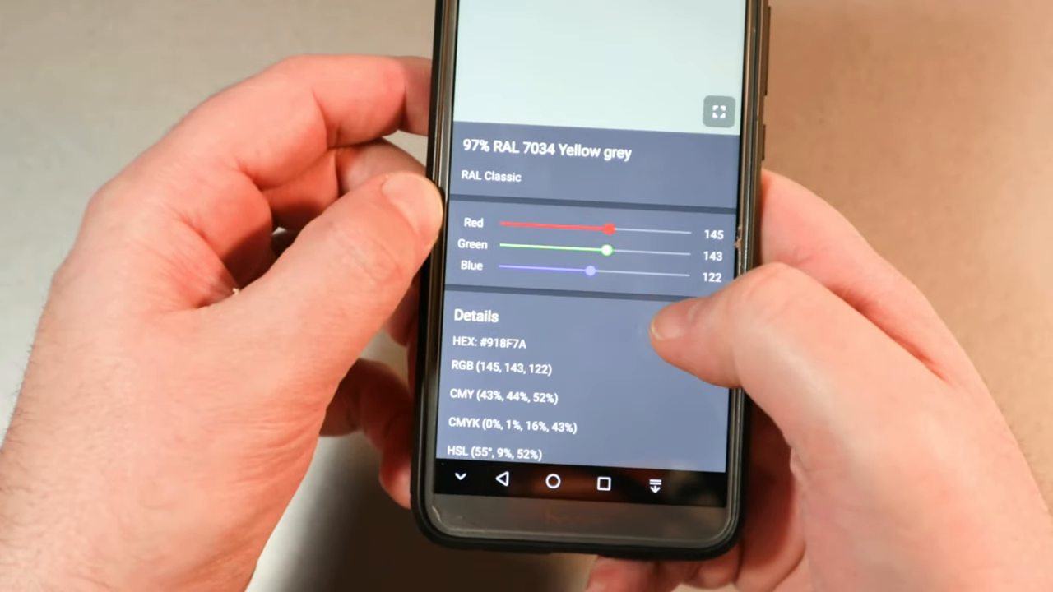
pyautogui.scroll(-3)
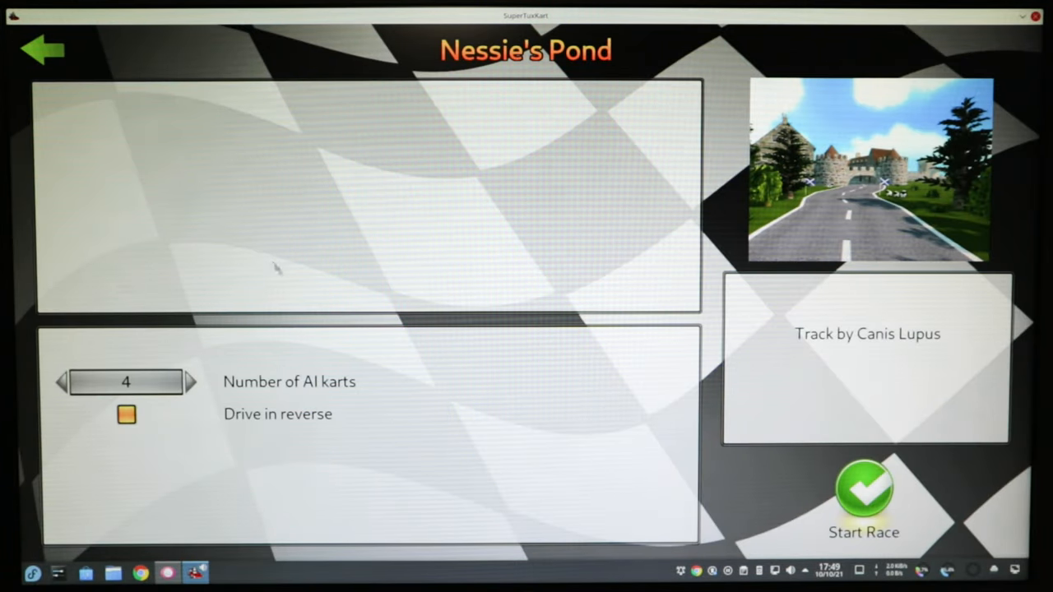
pyautogui.click(863, 490)
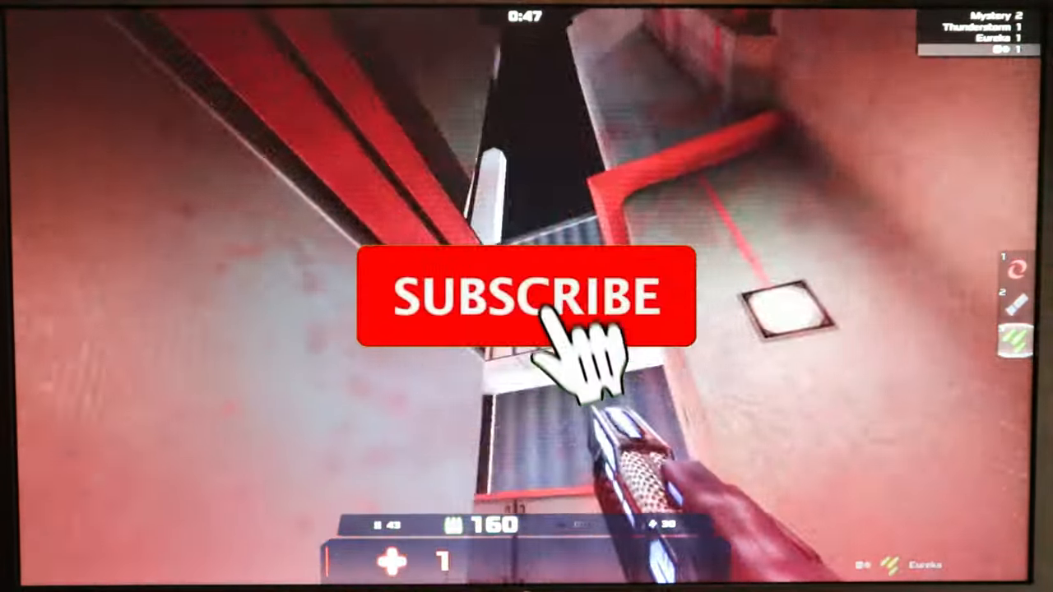
# Join the shooter match and play in the red-lit arena with a weapon equipped
pyautogui.click(524, 296)
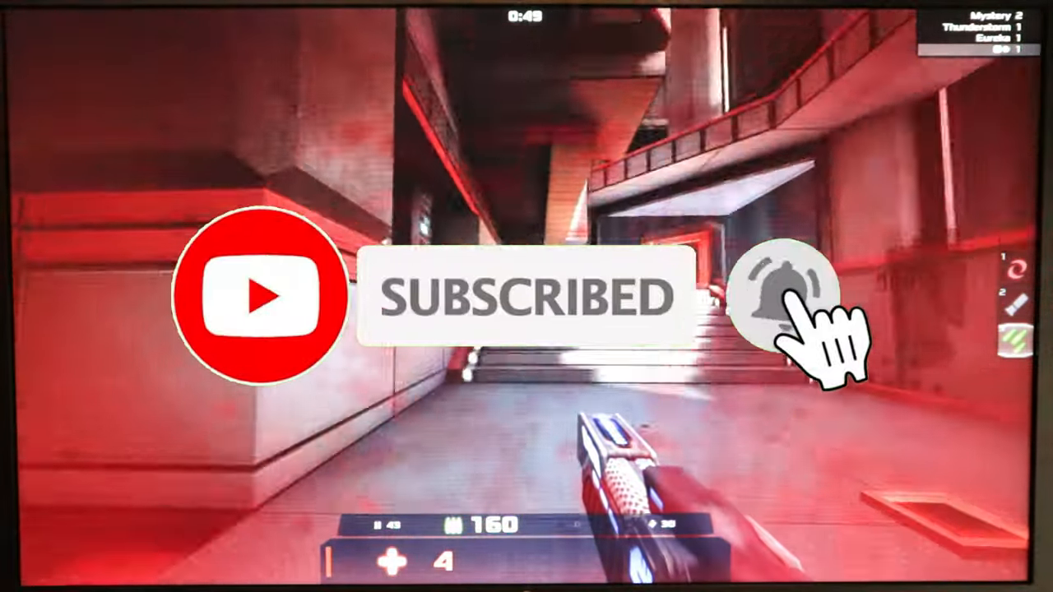